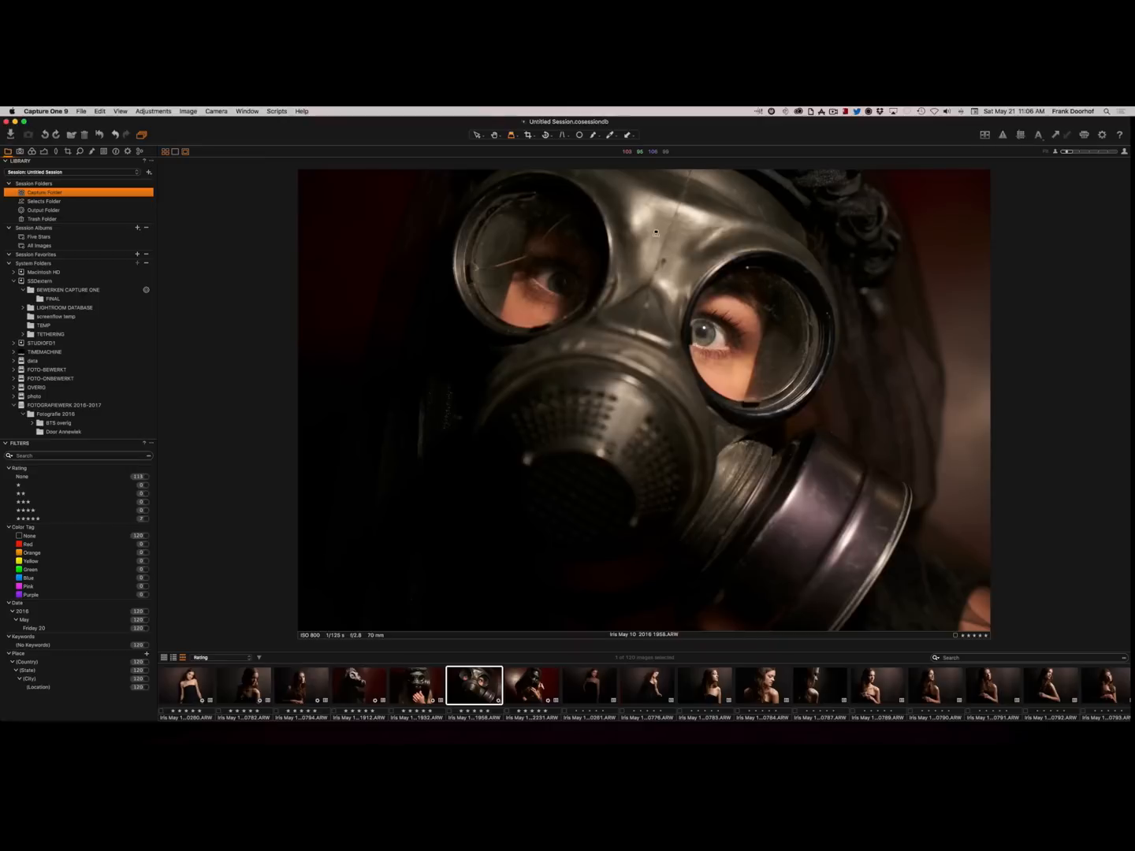
mouse_move(593, 243)
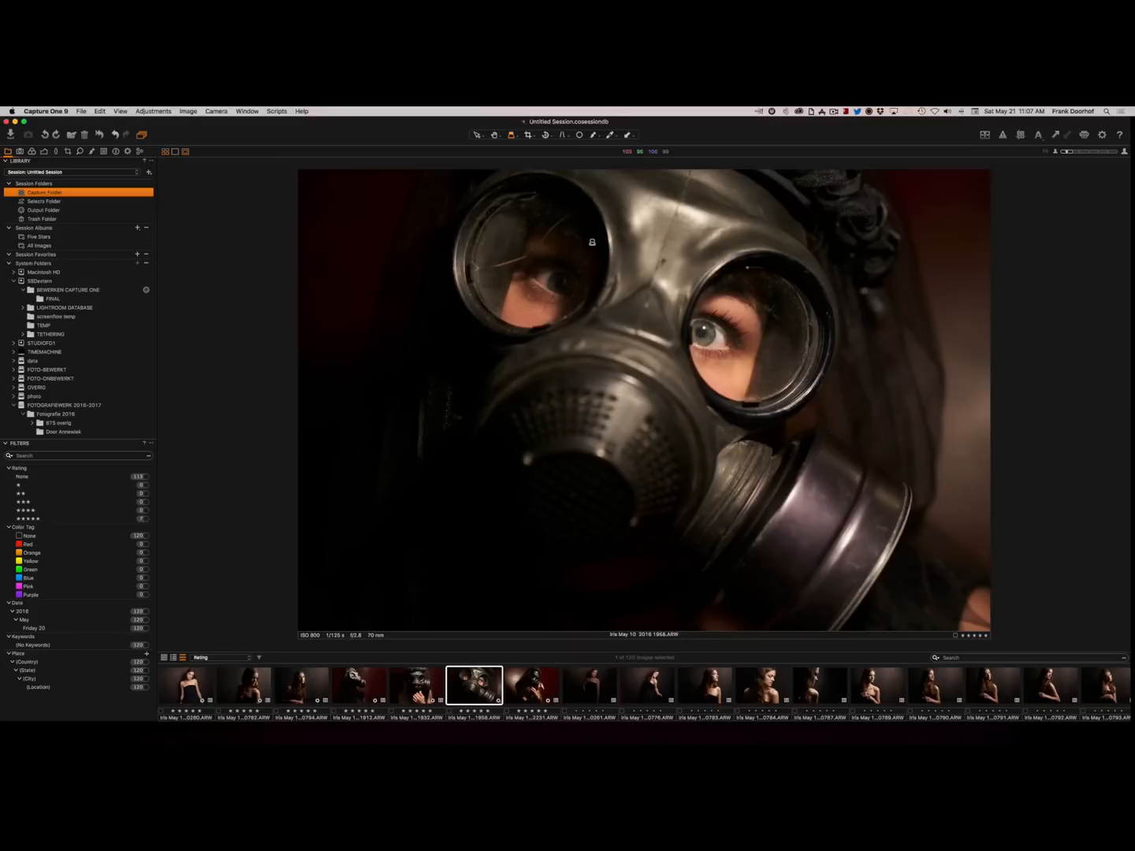
mouse_move(264, 266)
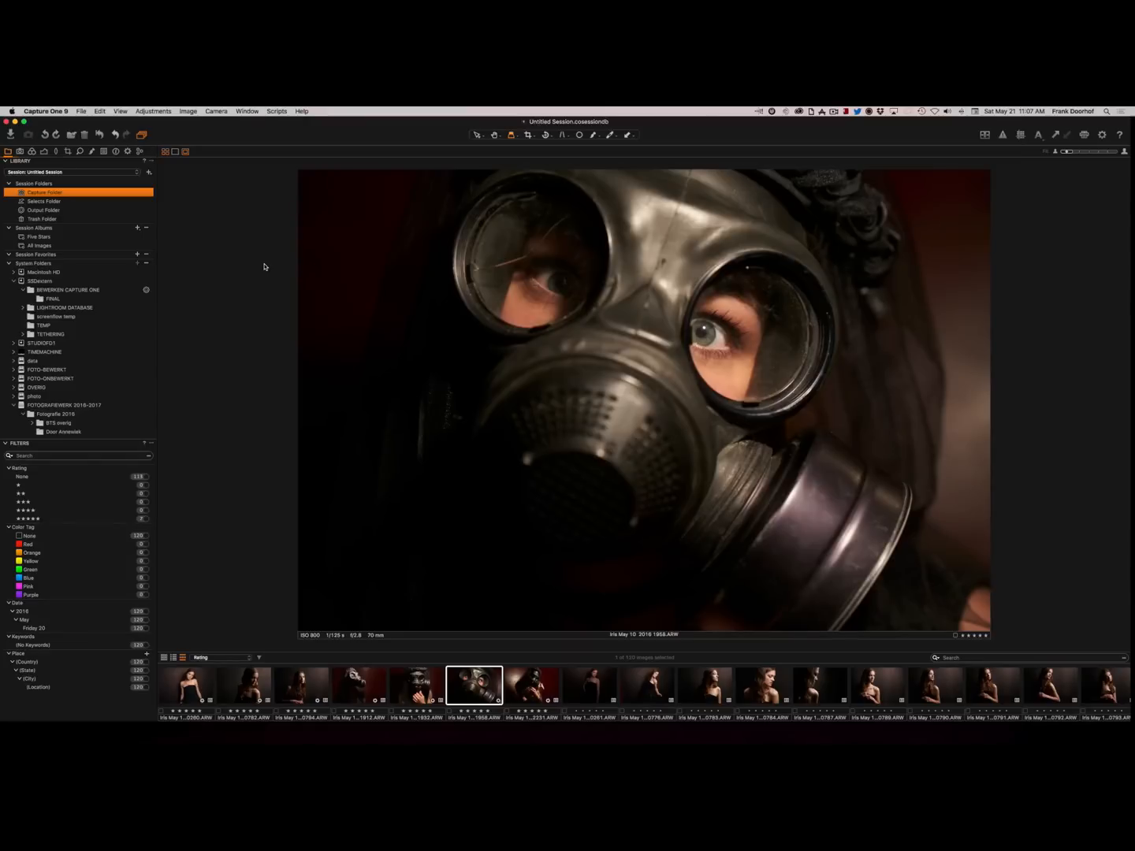
mouse_move(36, 498)
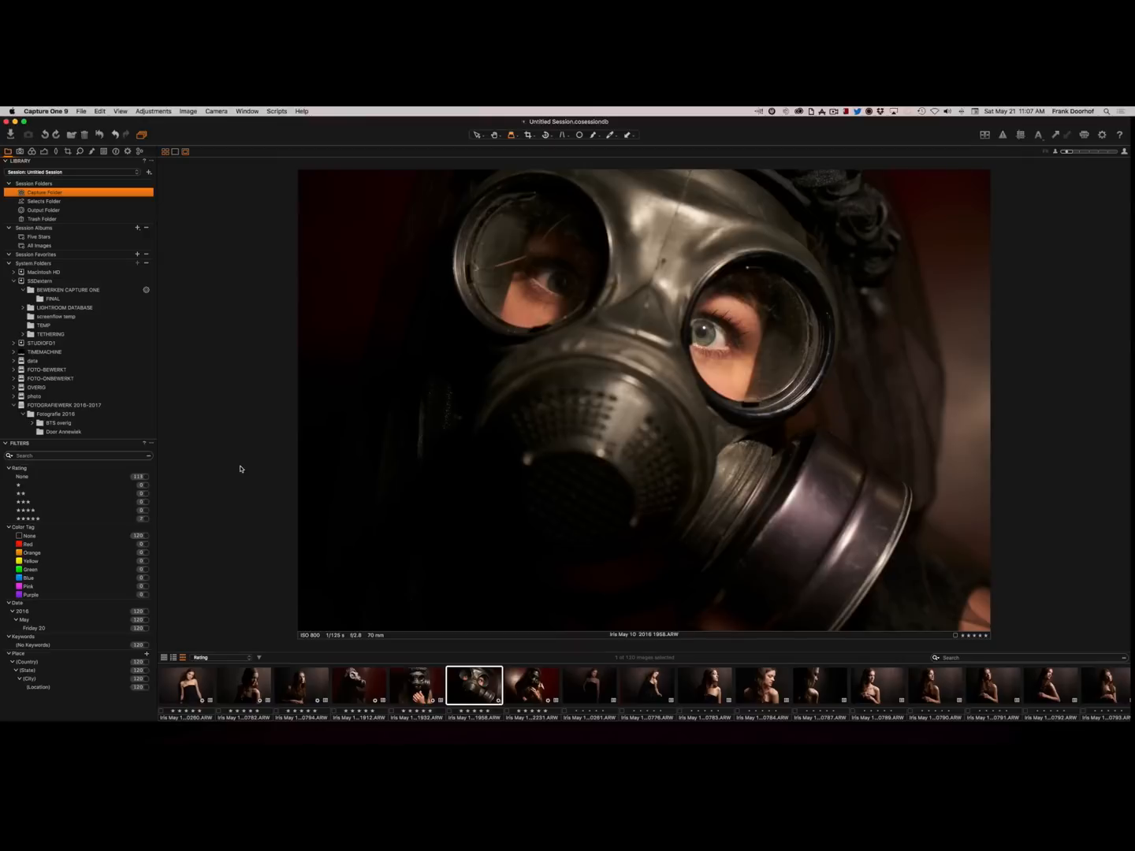
mouse_move(227, 416)
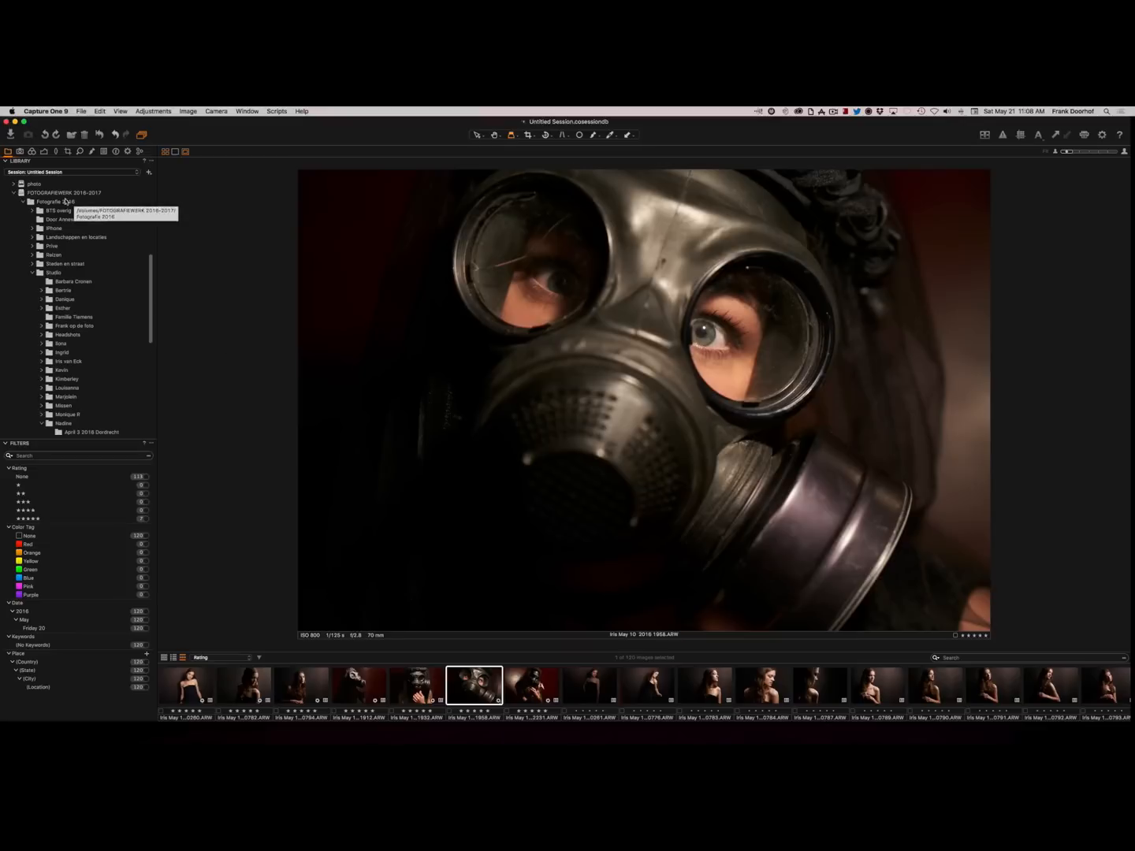
mouse_move(101, 324)
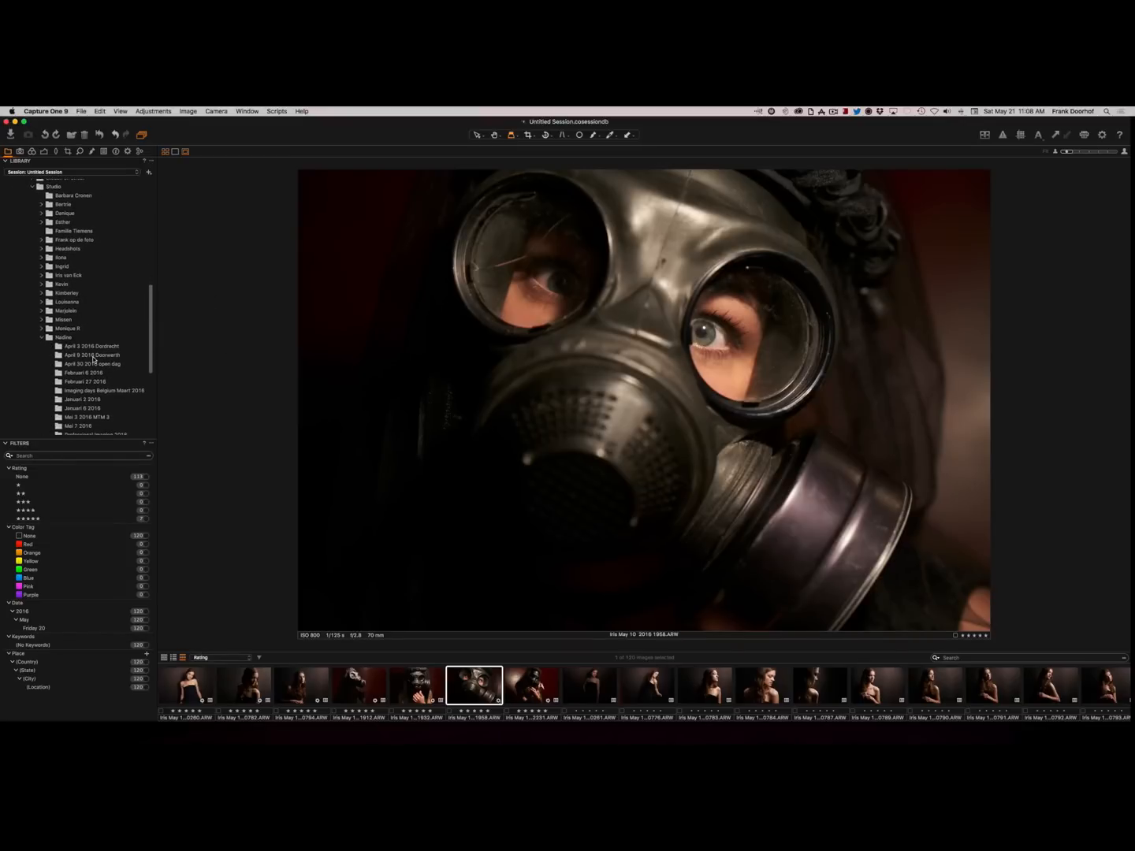
Show the April 2016 shoot folder's castle portraits from the System Folders
left_click(91, 355)
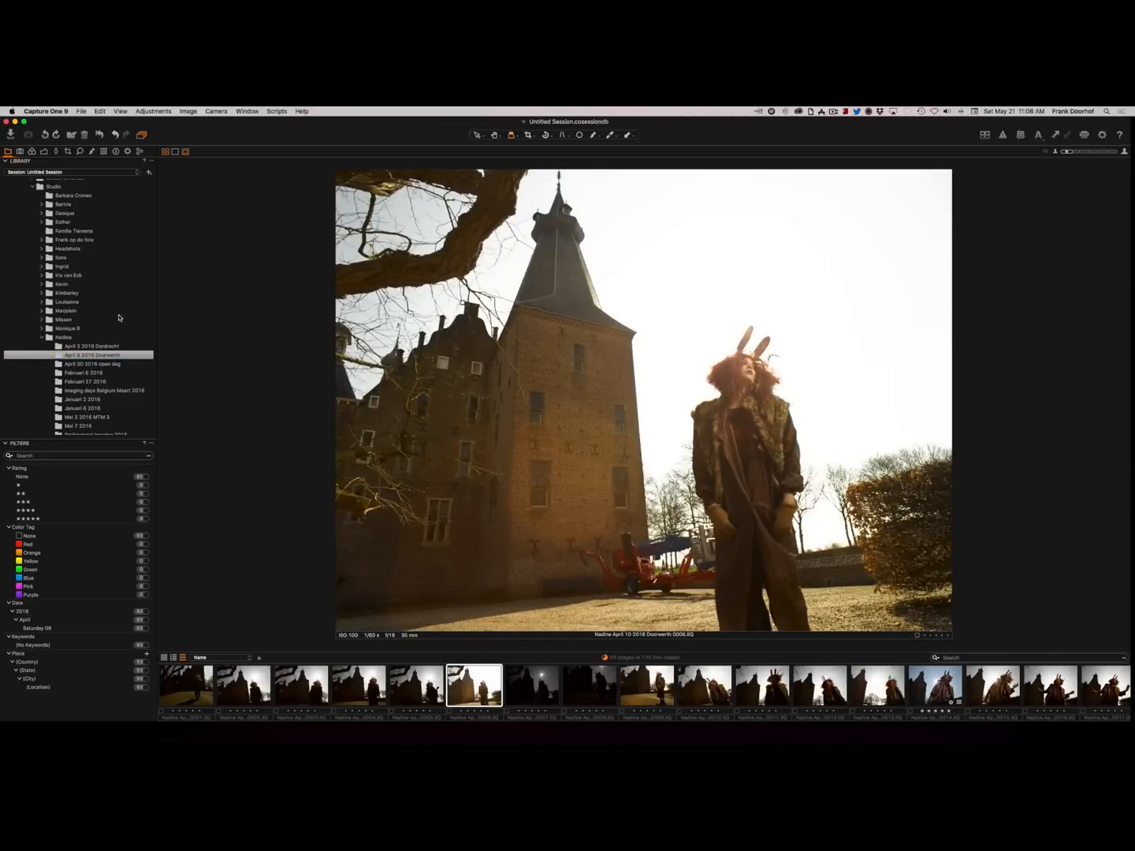
mouse_move(102, 345)
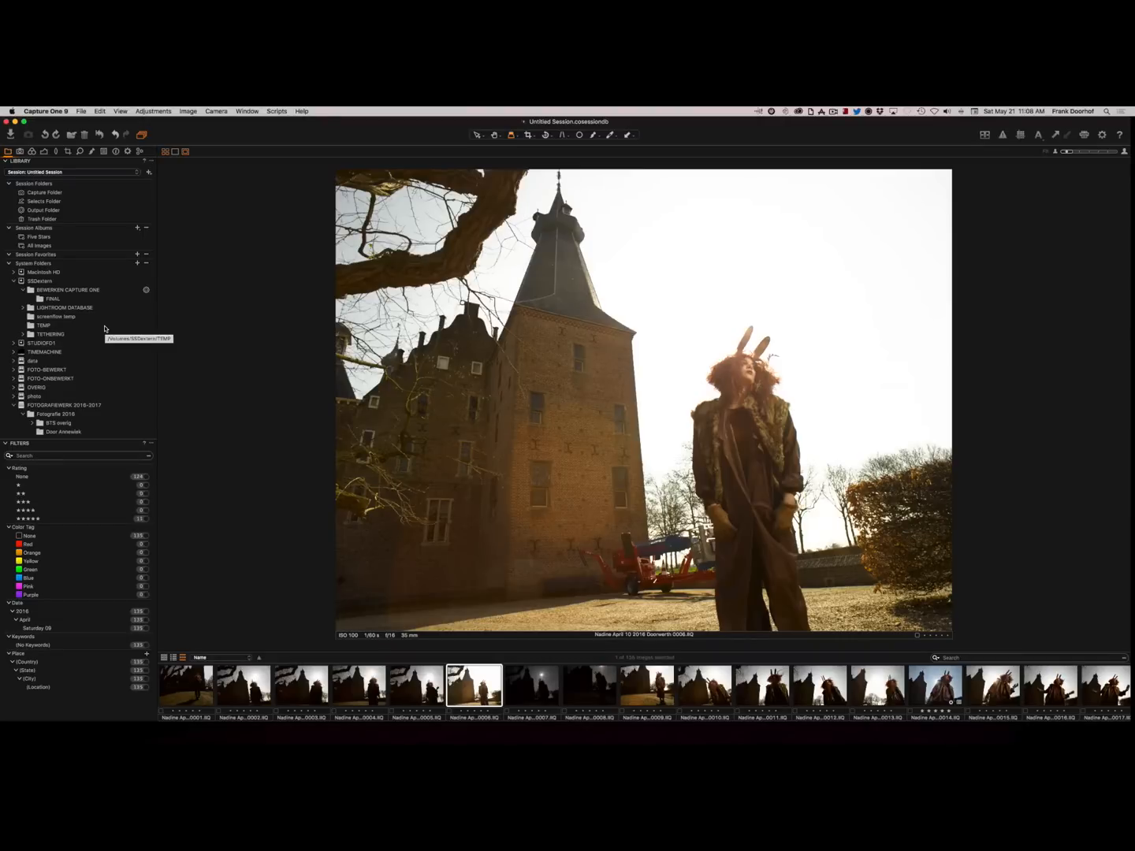
Return to the session's Capture Folder and select the side-profile gas-mask portrait
left_click(44, 192)
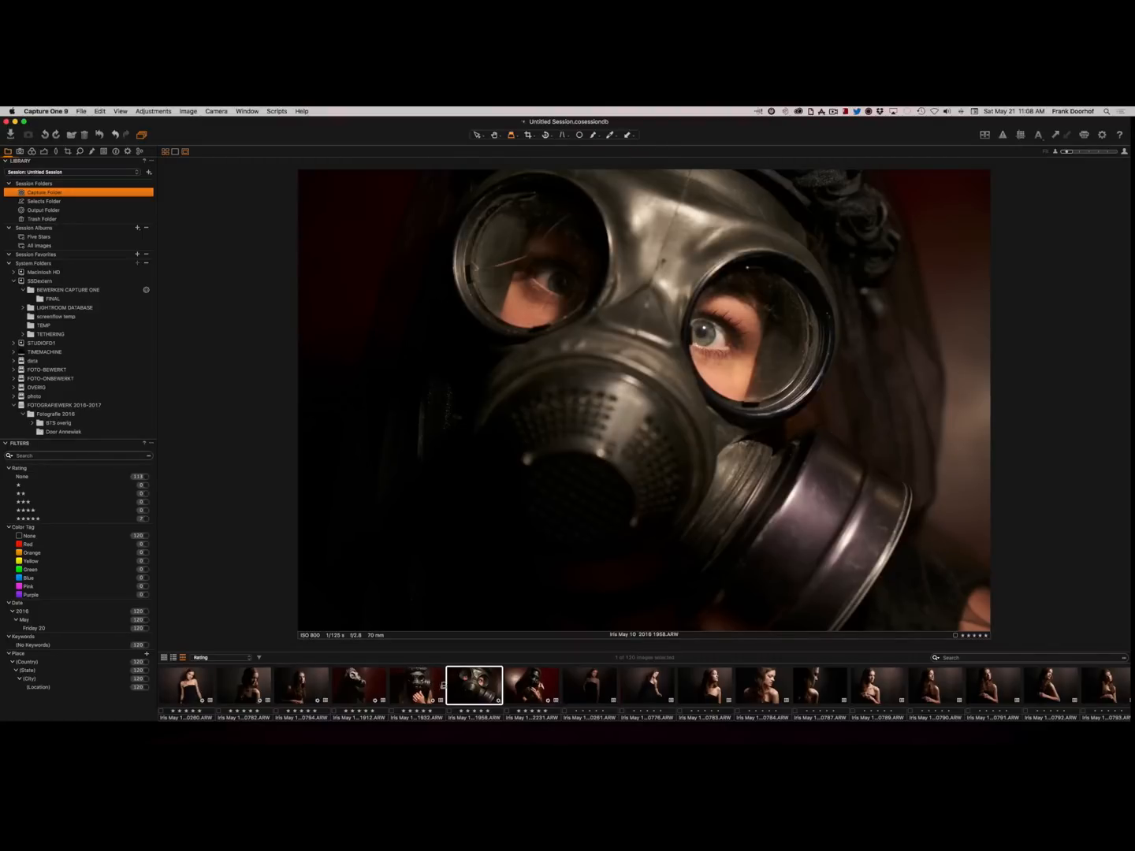
left_click(533, 684)
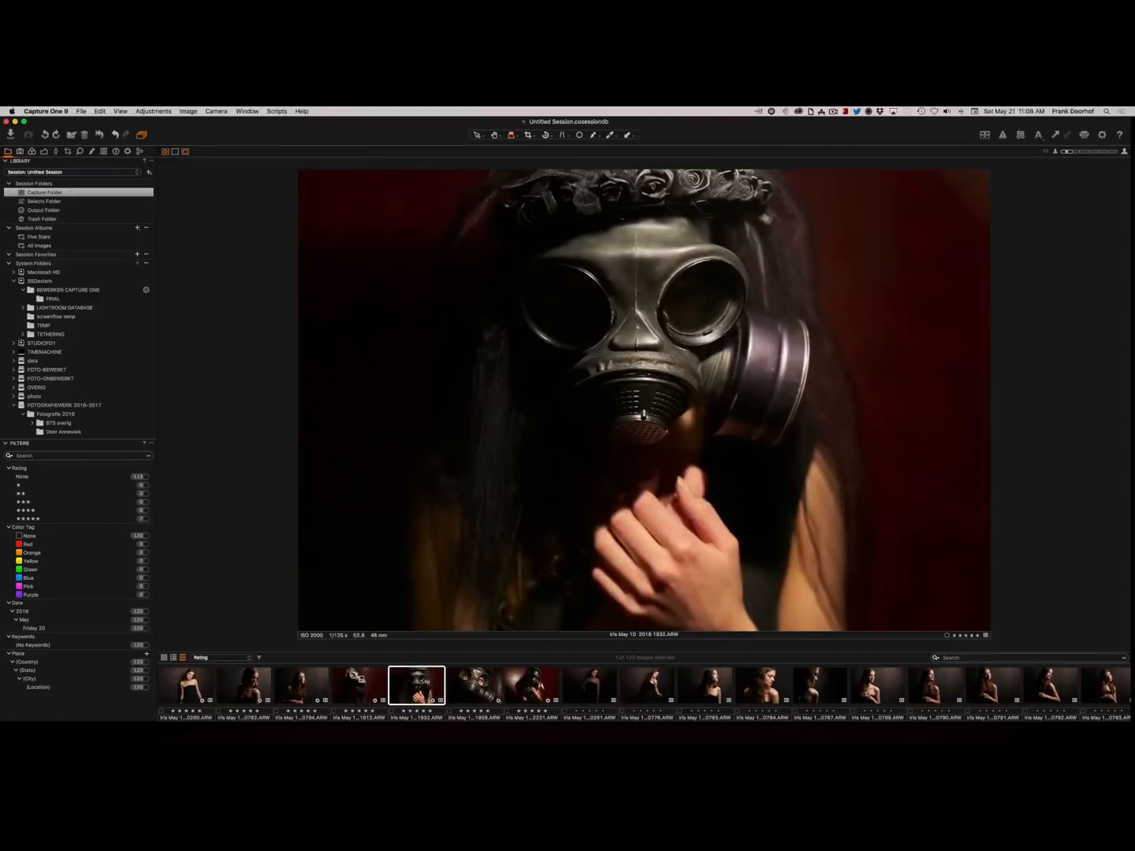
left_click(301, 684)
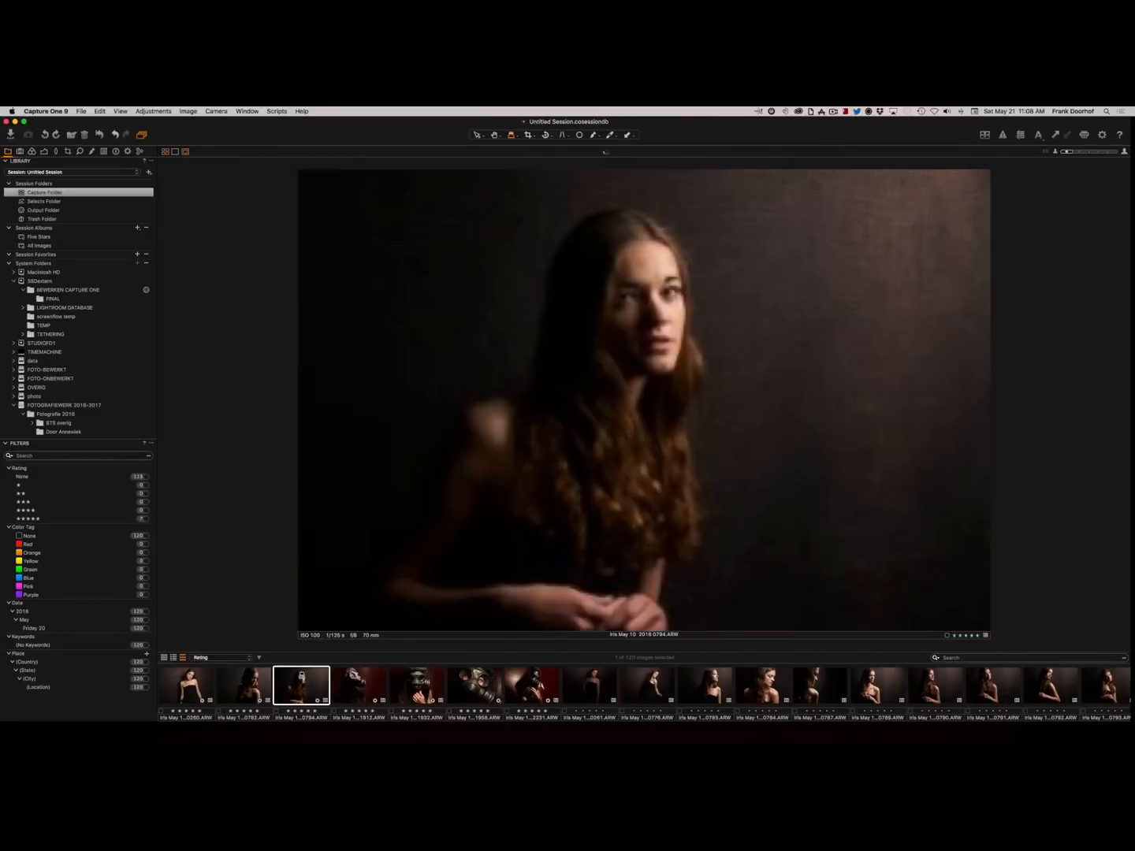
left_click(359, 683)
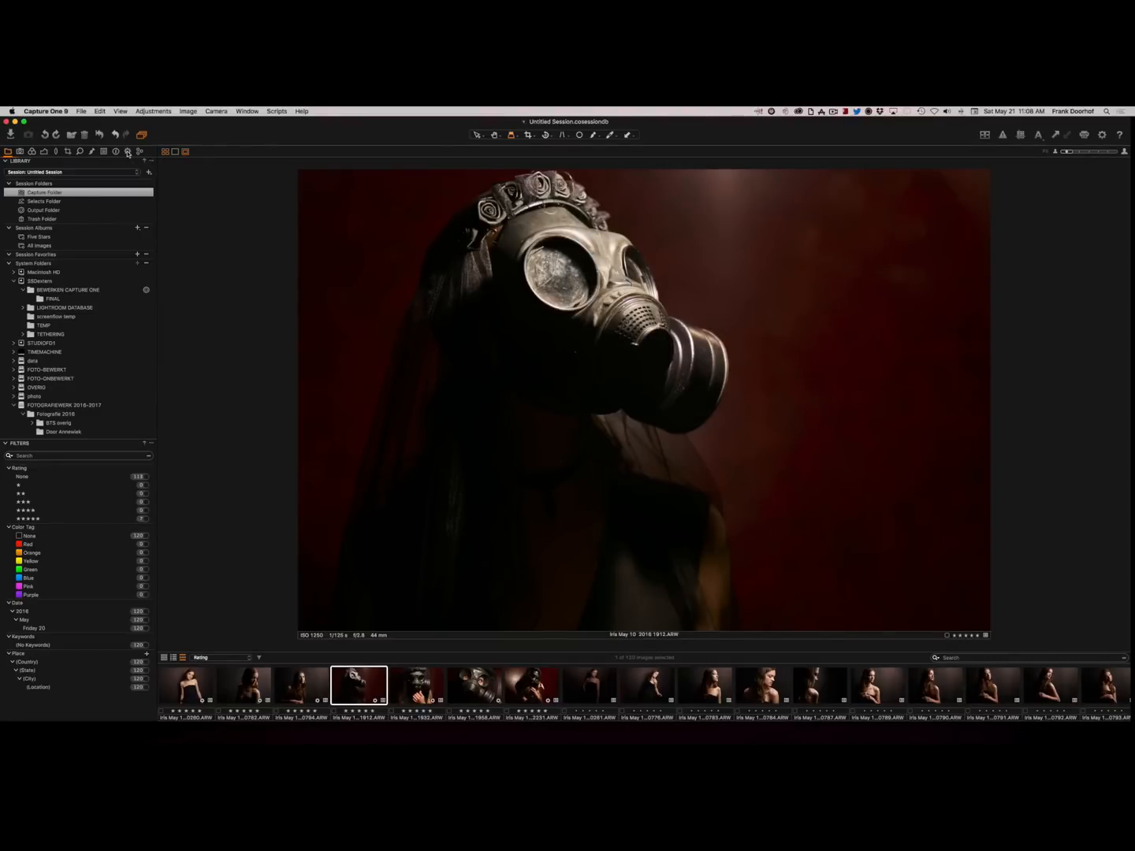
In the Output tool's Process Recipes, set the TIFF recipe's bit depth to 16 bit
left_click(126, 152)
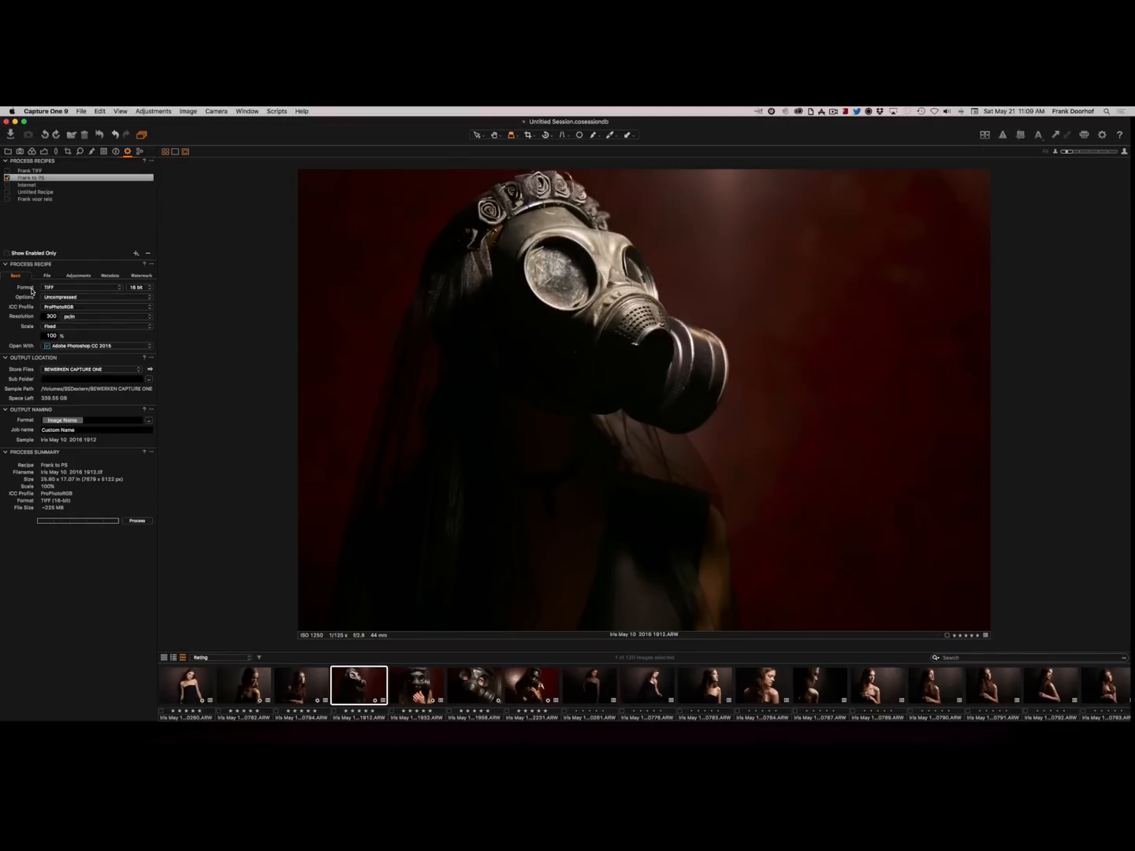
left_click(82, 287)
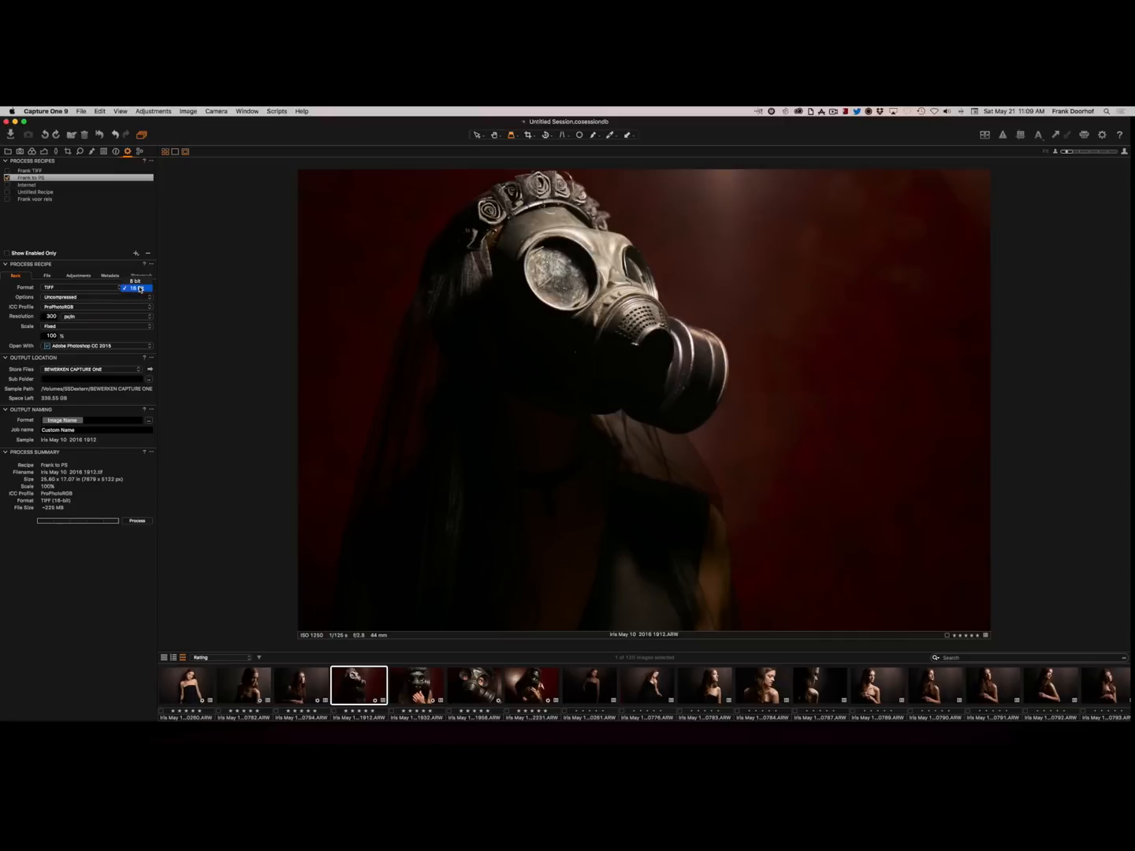
left_click(139, 287)
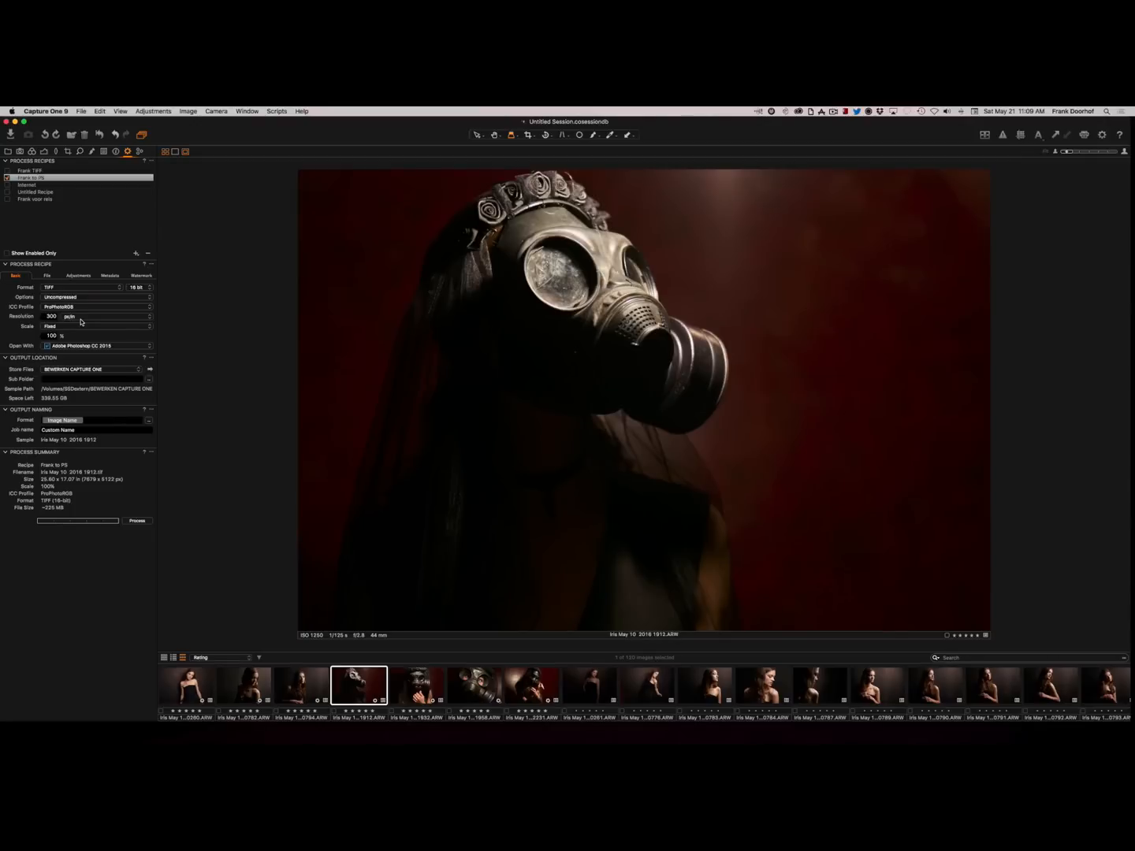
mouse_move(76, 331)
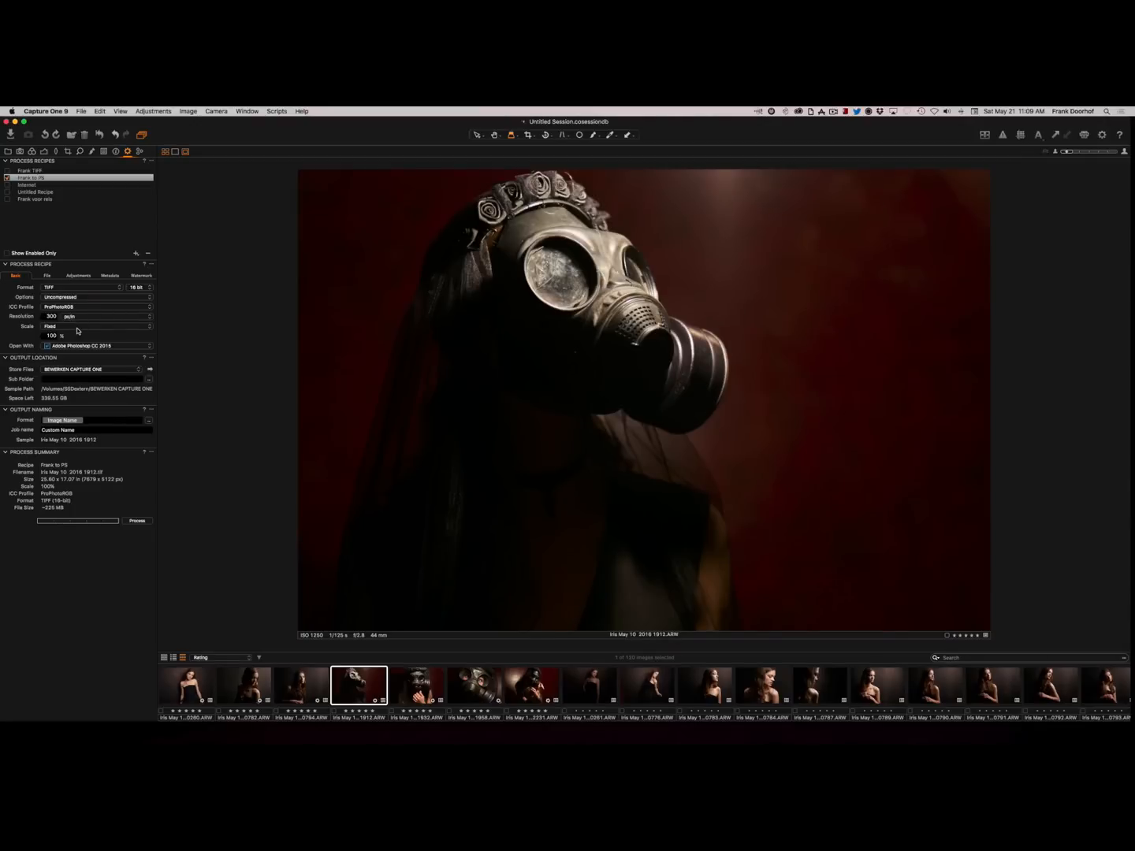
mouse_move(71, 344)
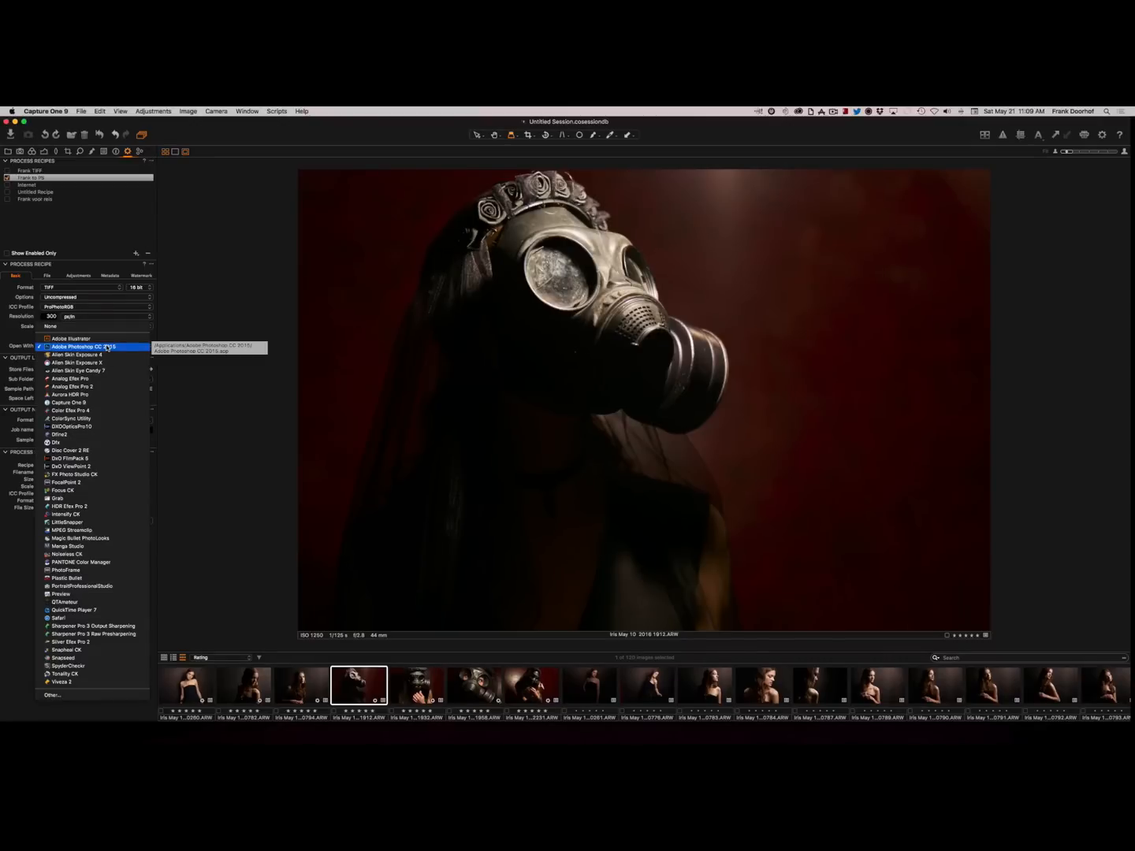
Have the TIFF recipe open processed files with Adobe Photoshop CC
left_click(85, 347)
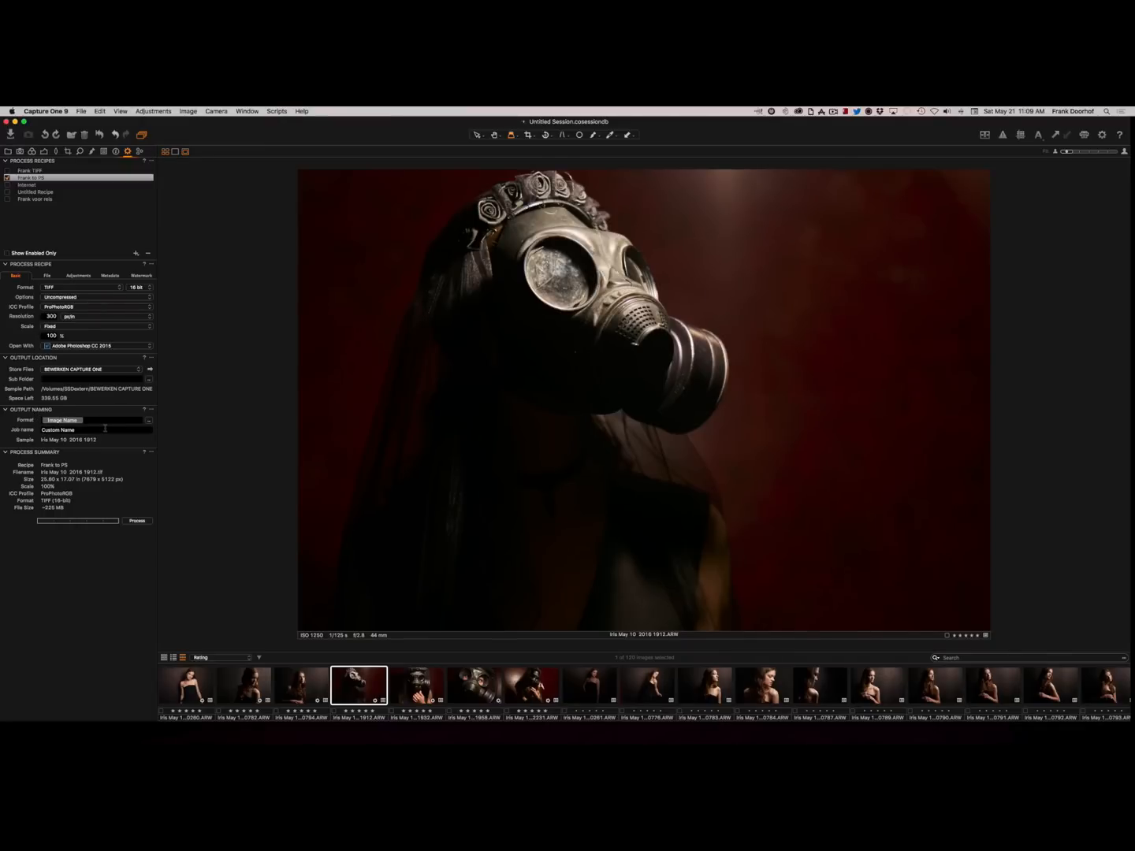
mouse_move(140, 508)
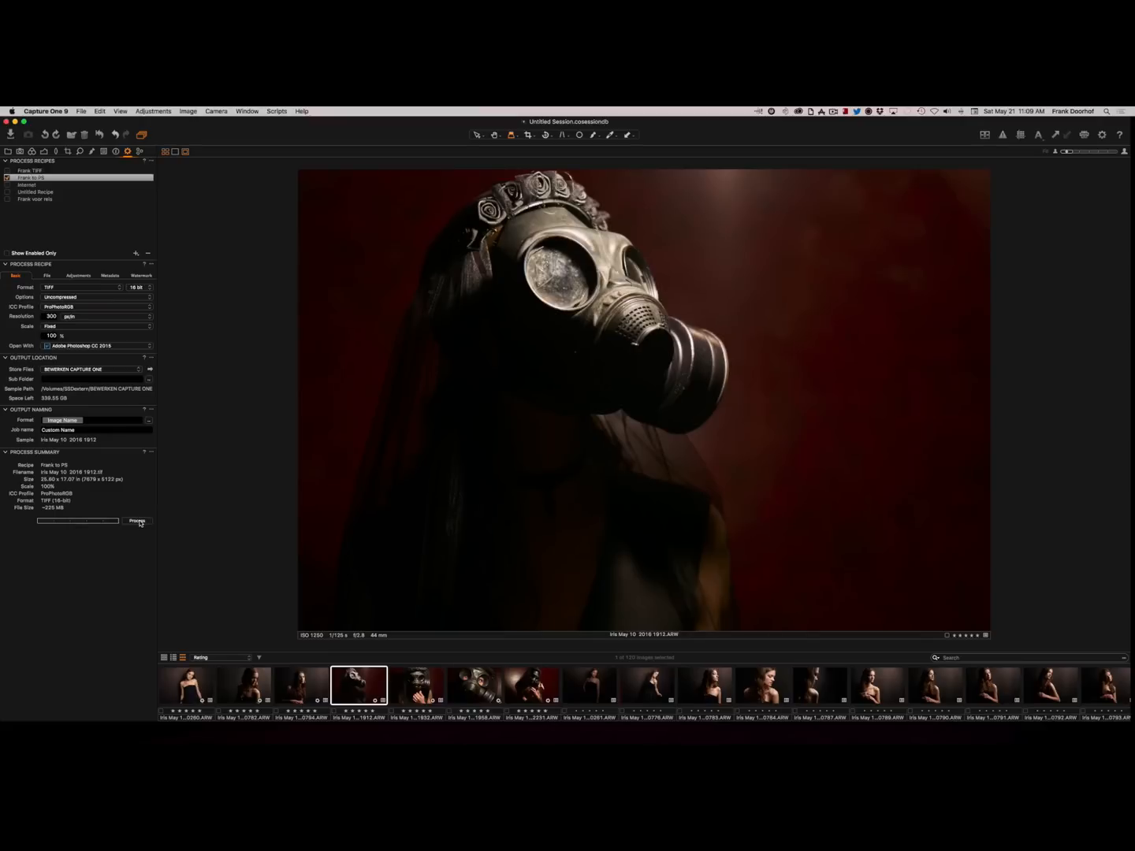
mouse_move(221, 449)
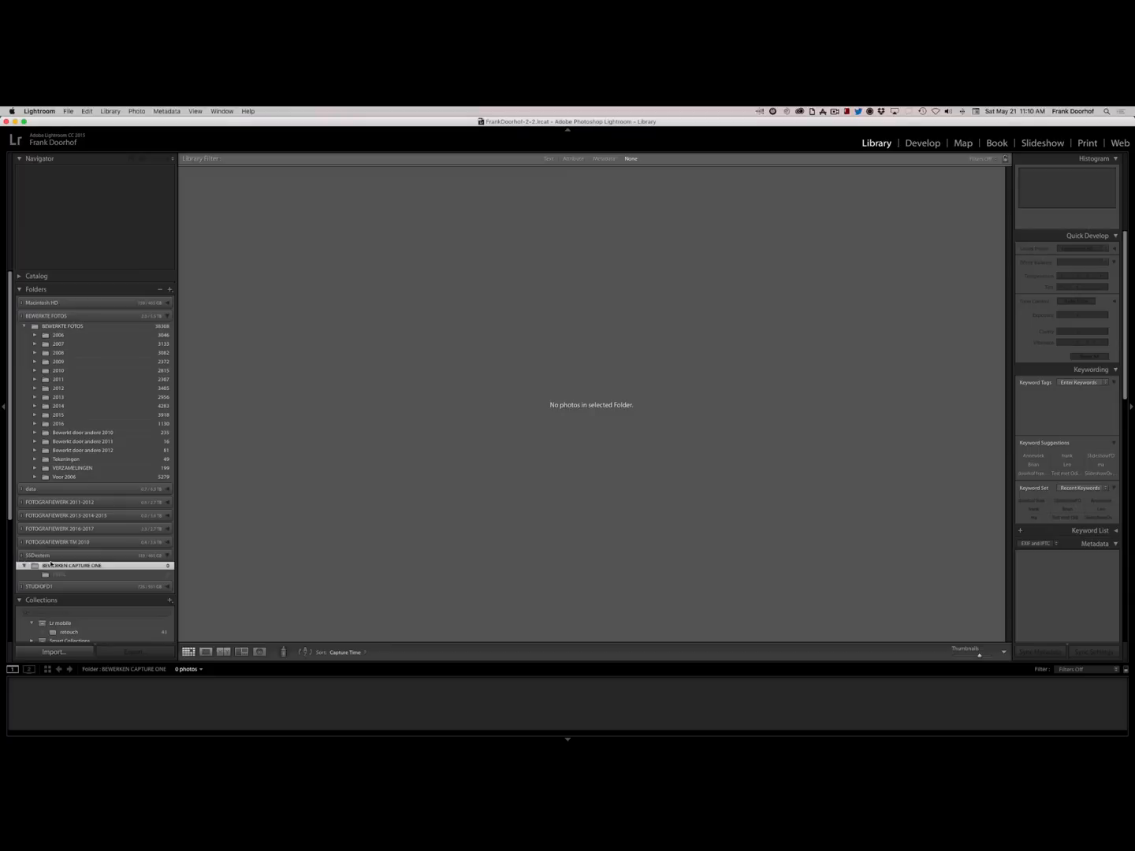
mouse_move(69, 568)
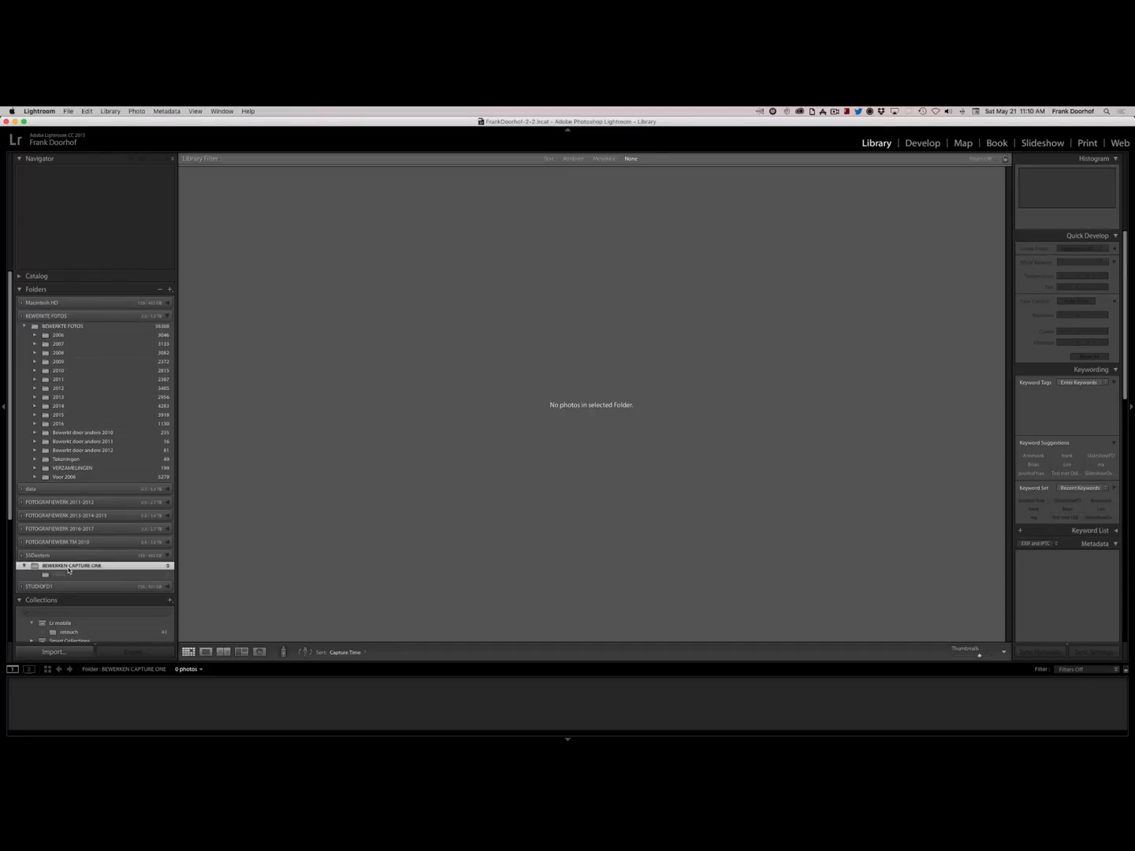
mouse_move(70, 569)
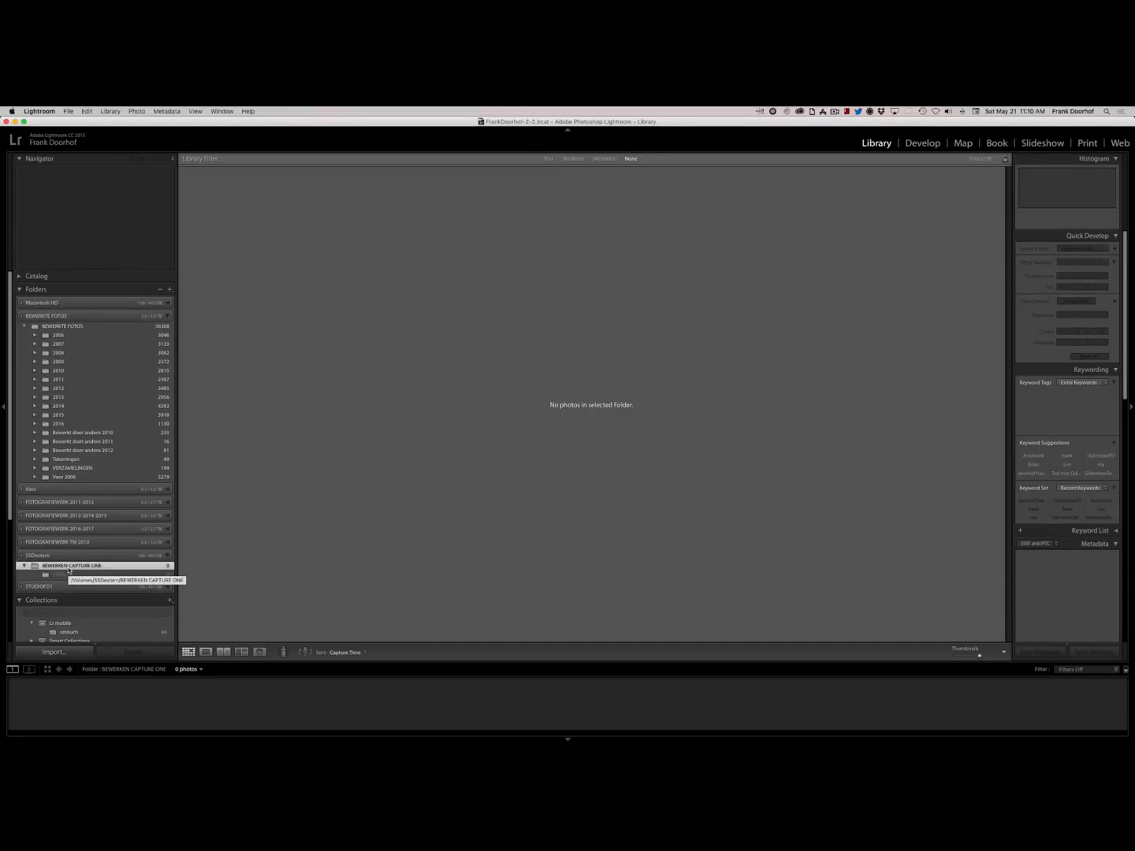
Bring up the context menu of the empty Capture One session folder in the Folders panel
right_click(71, 565)
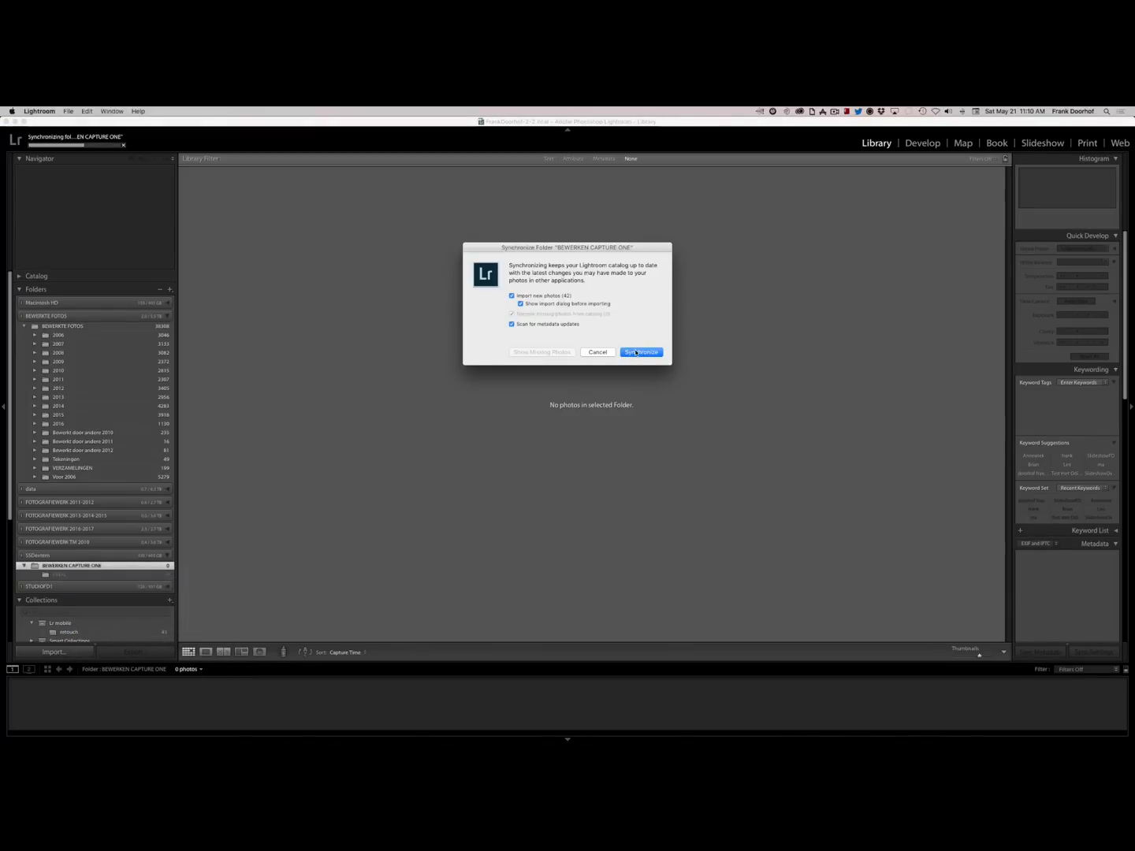
Synchronize the session folder and import the 13 new photos at their current location
left_click(639, 352)
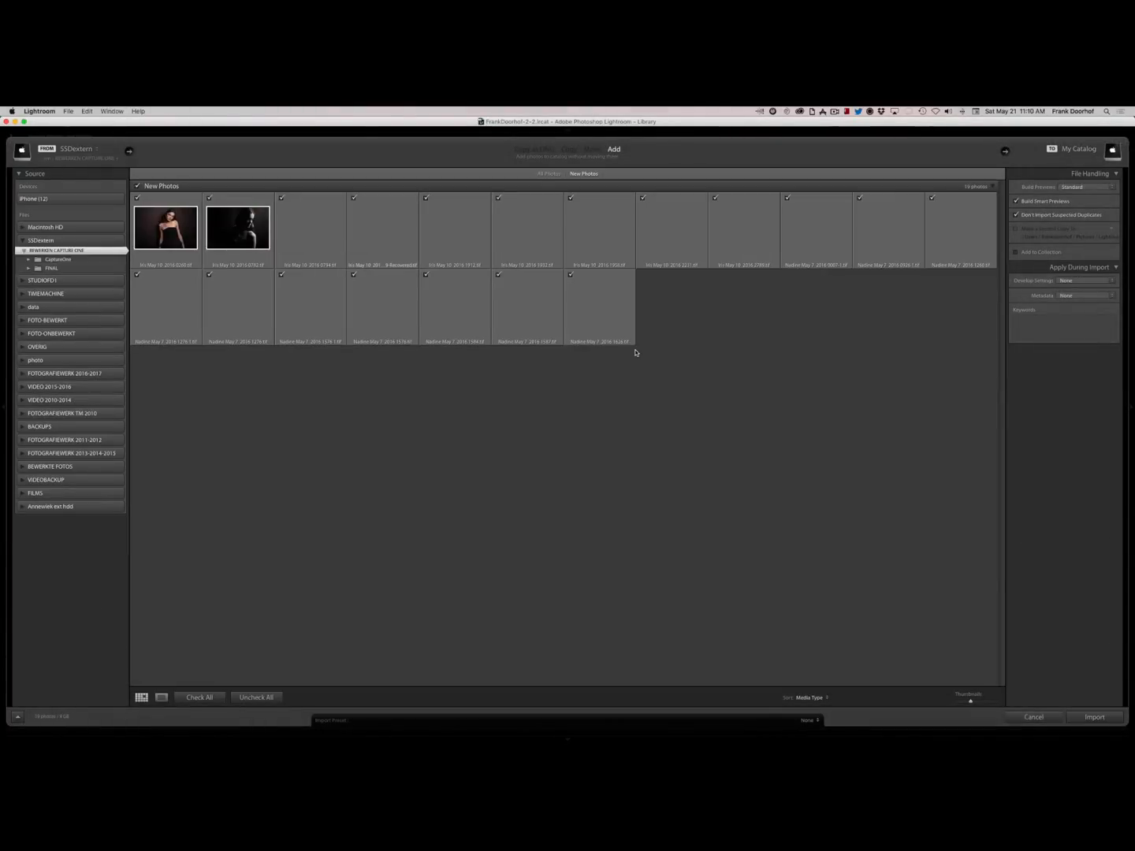
mouse_move(1094, 717)
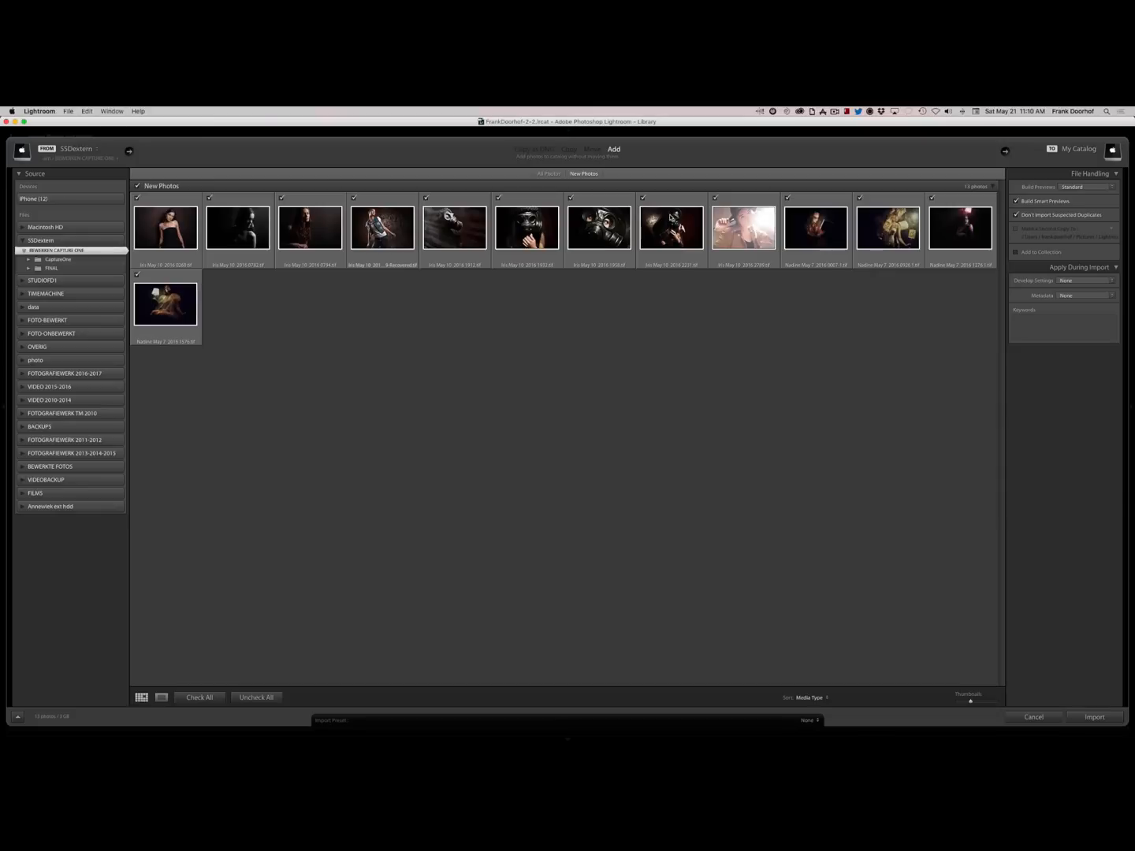
mouse_move(1027, 609)
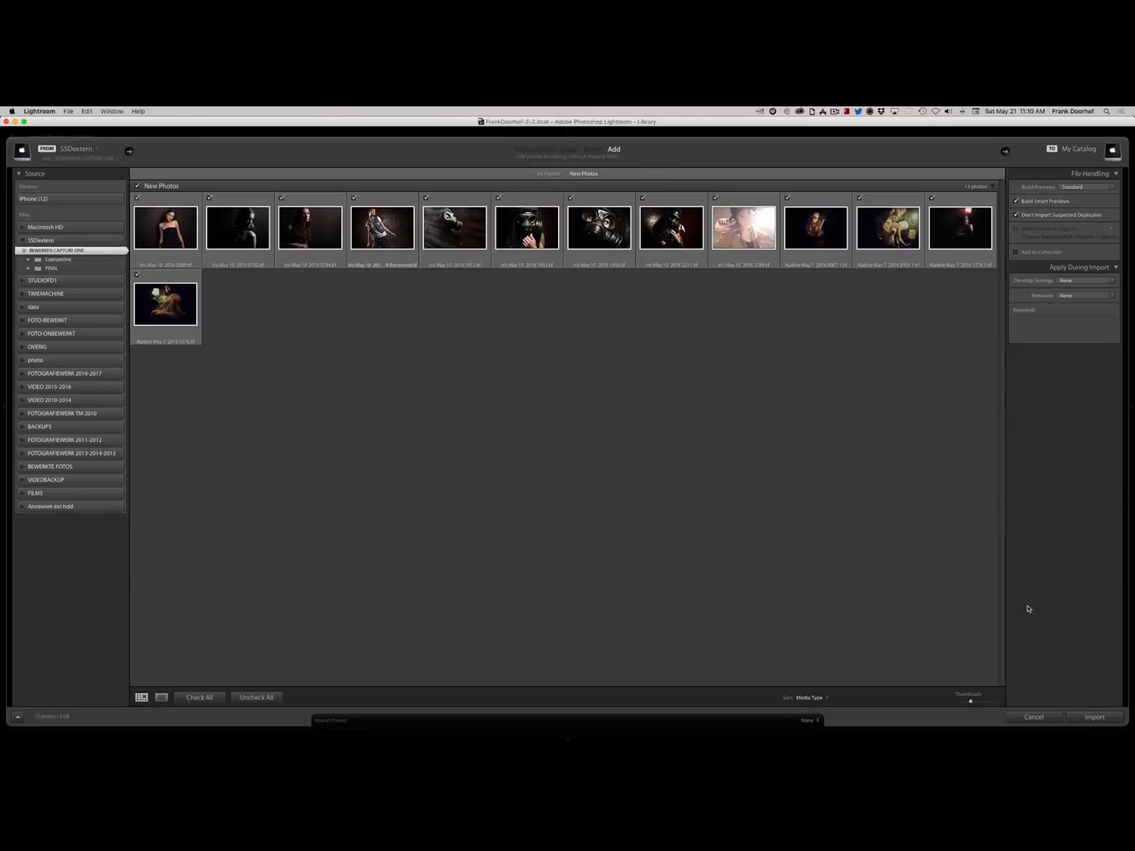
left_click(1094, 715)
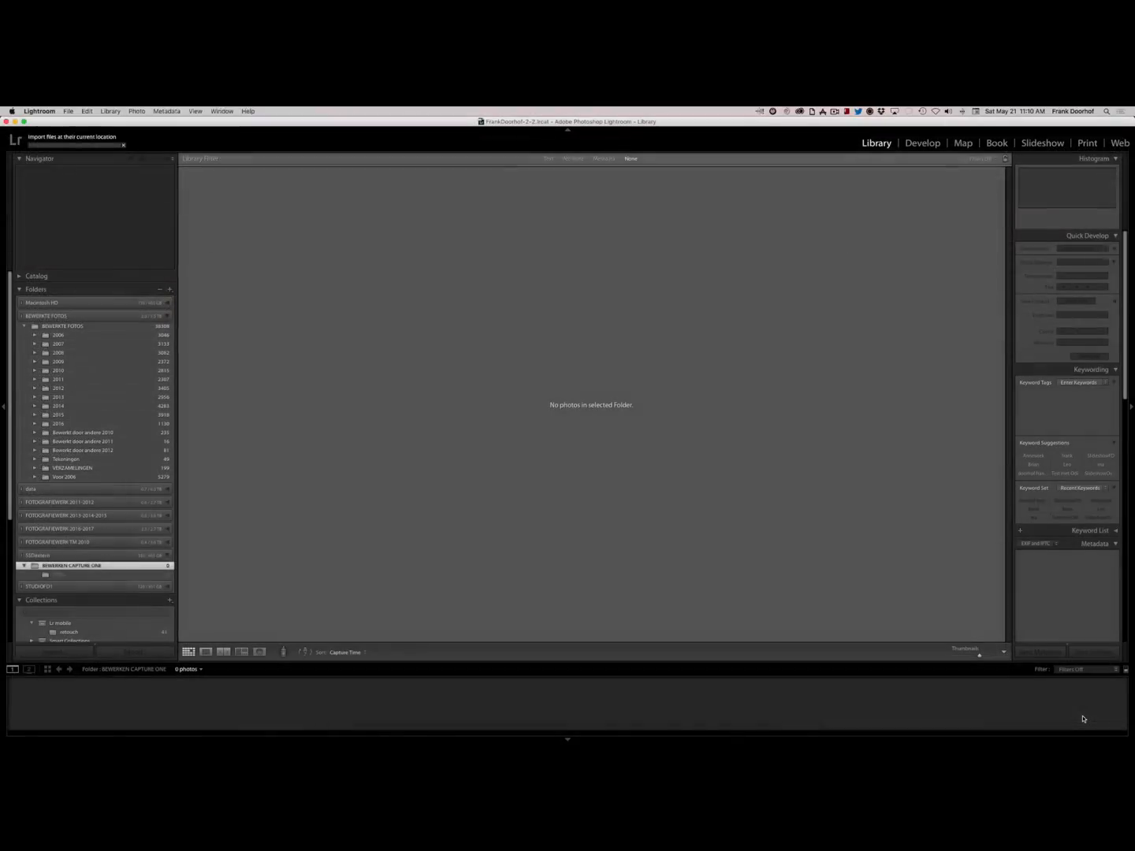
left_click(59, 573)
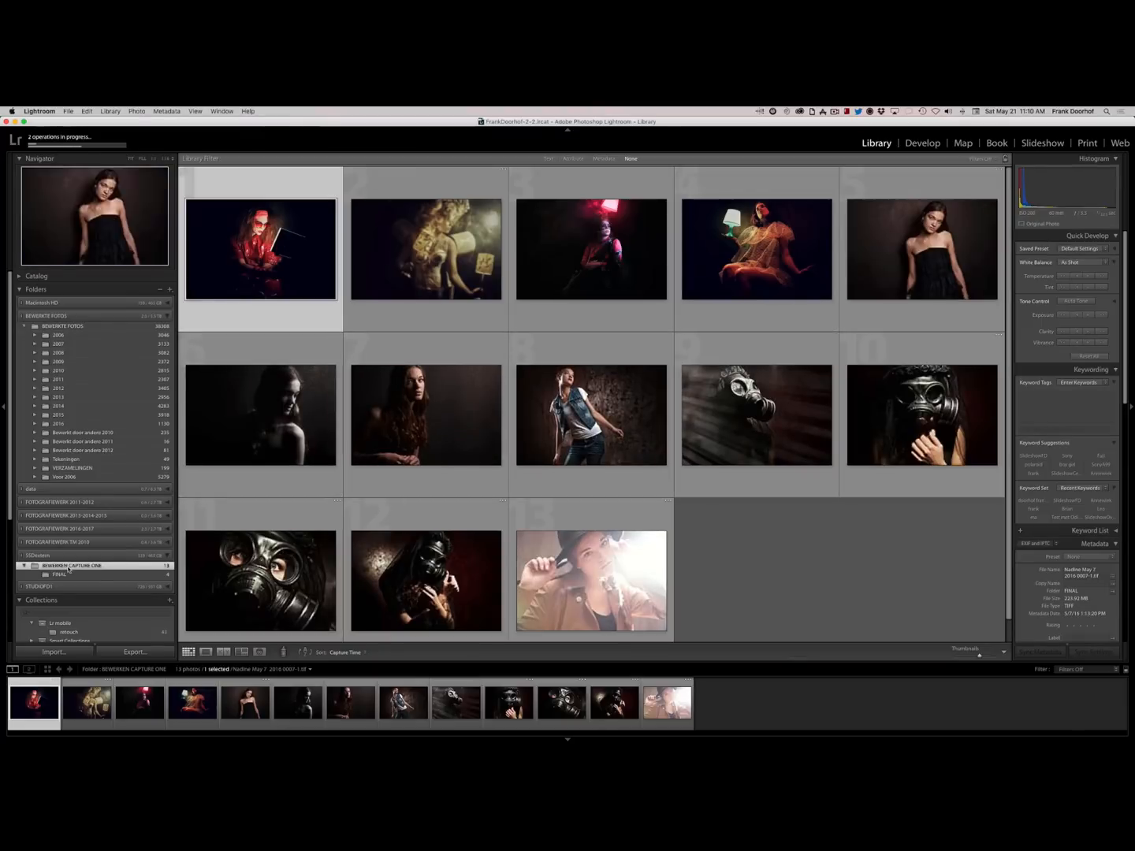
Show the FINAL subfolder's four red-lit portraits, dismiss the Smart Previews notice and select images
left_click(60, 574)
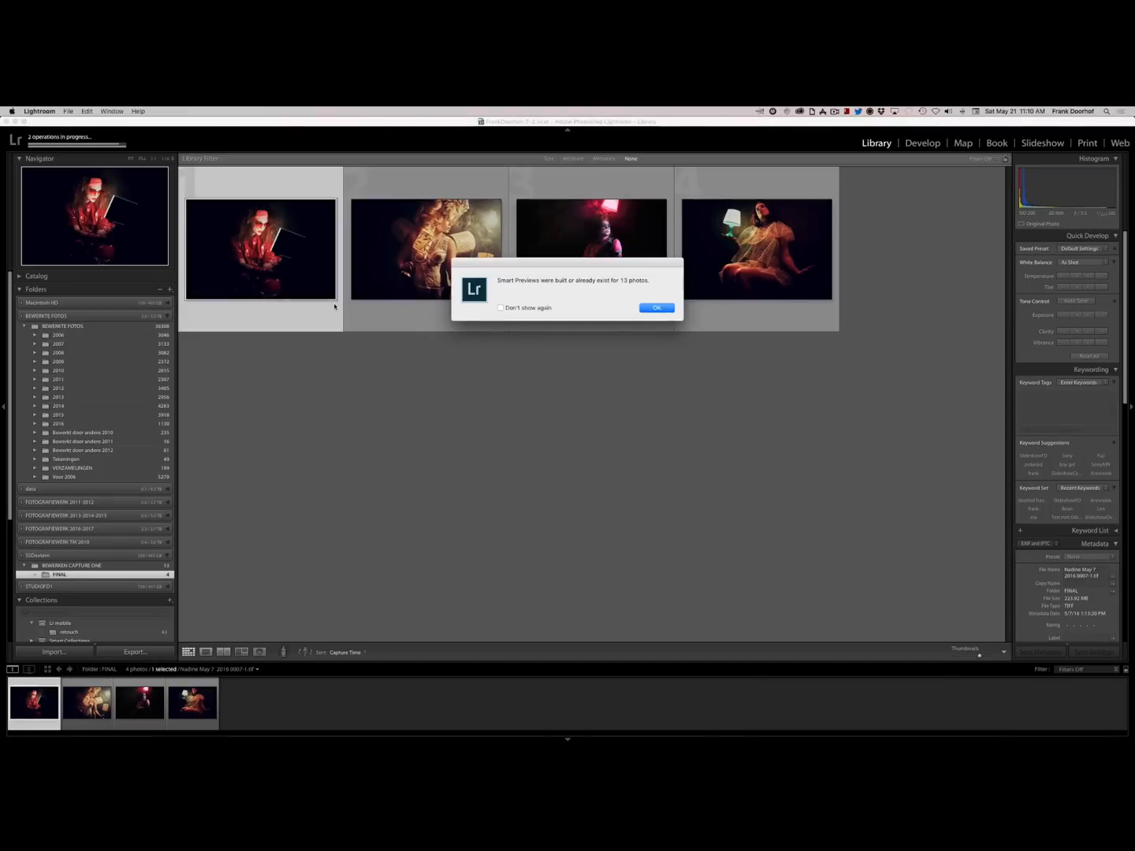
left_click(656, 307)
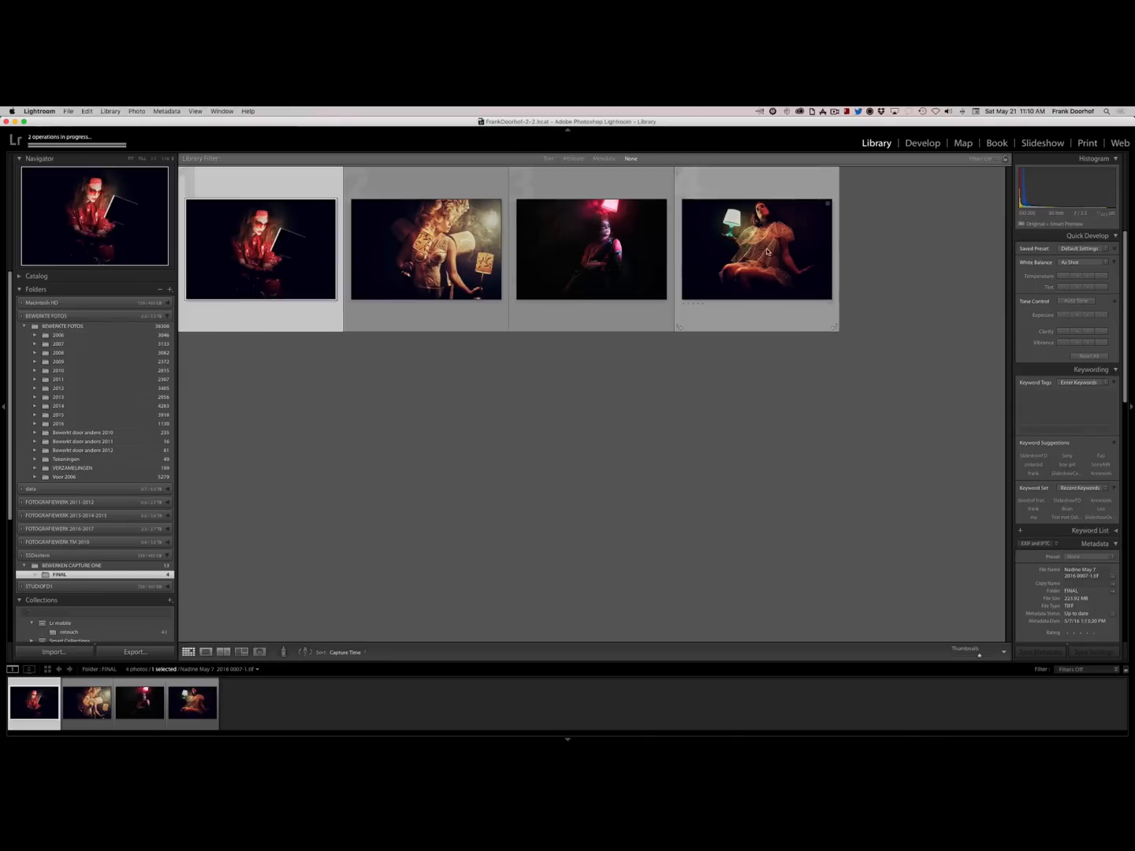
left_click(590, 249)
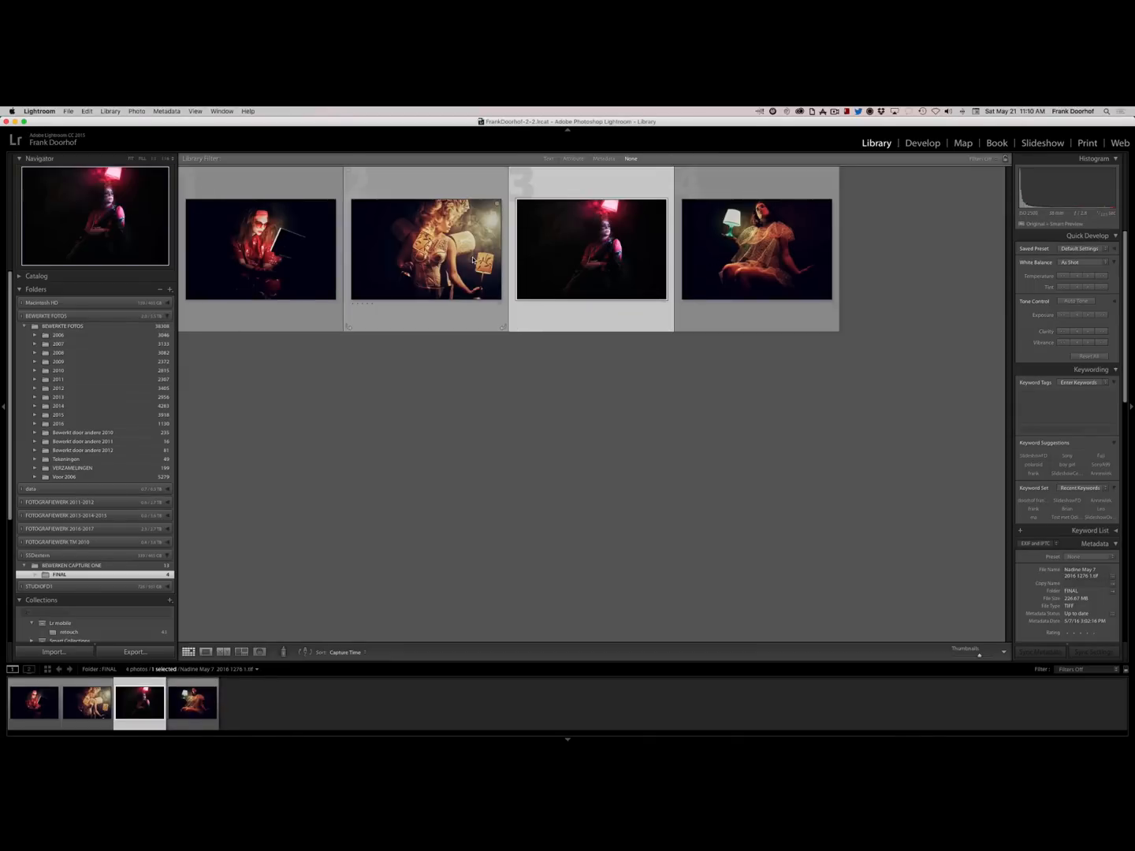
left_click(260, 249)
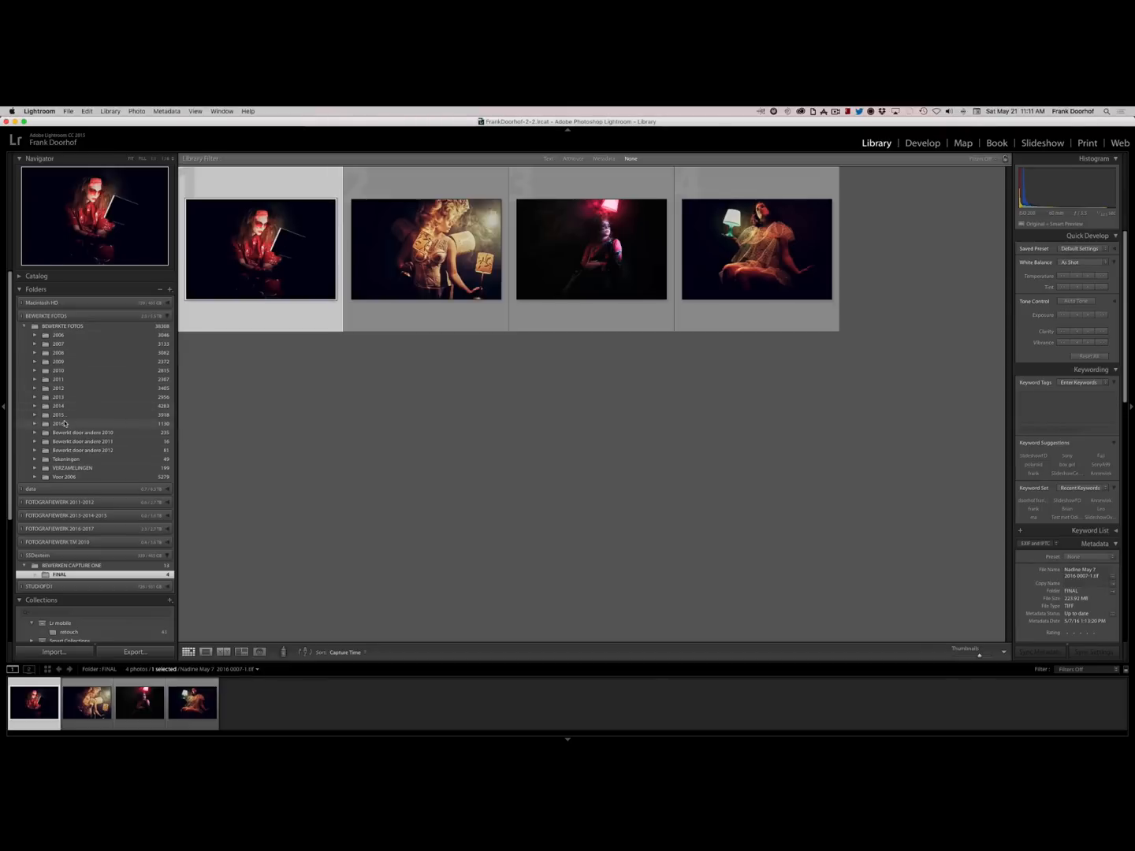
left_click(35, 423)
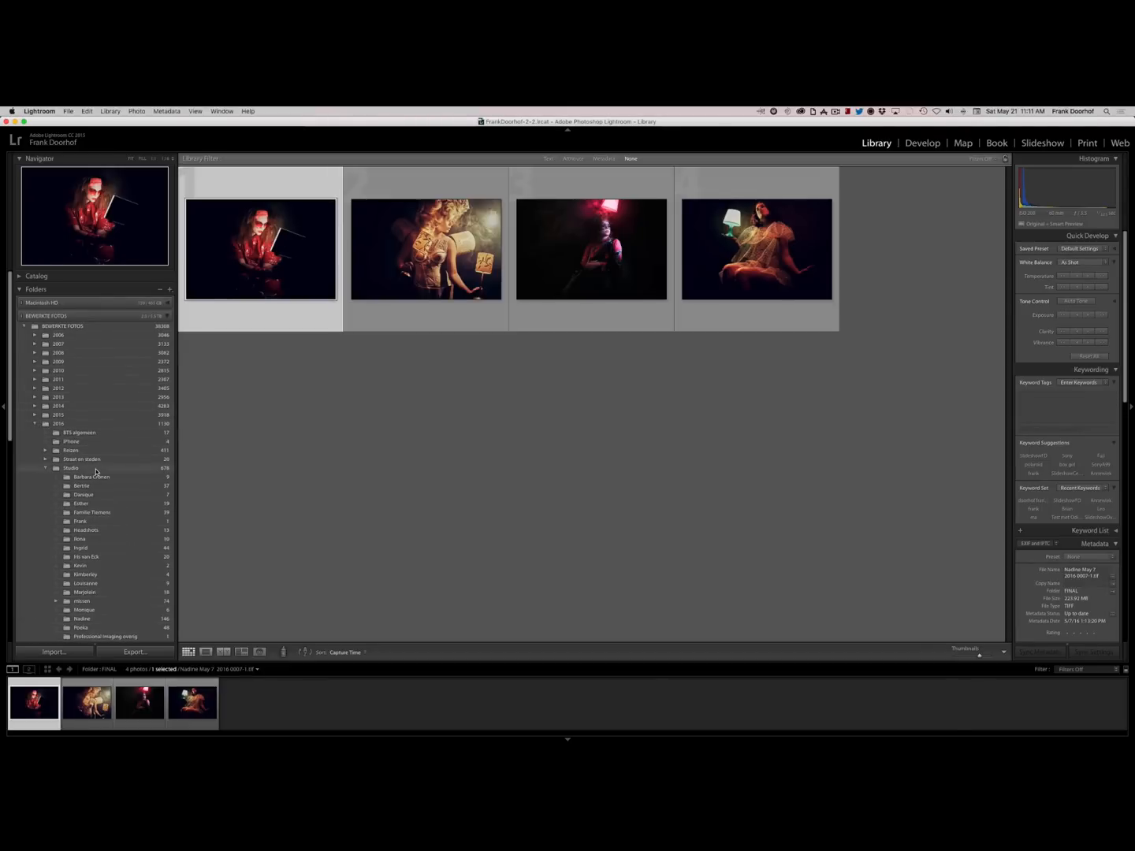
scroll("down", 3)
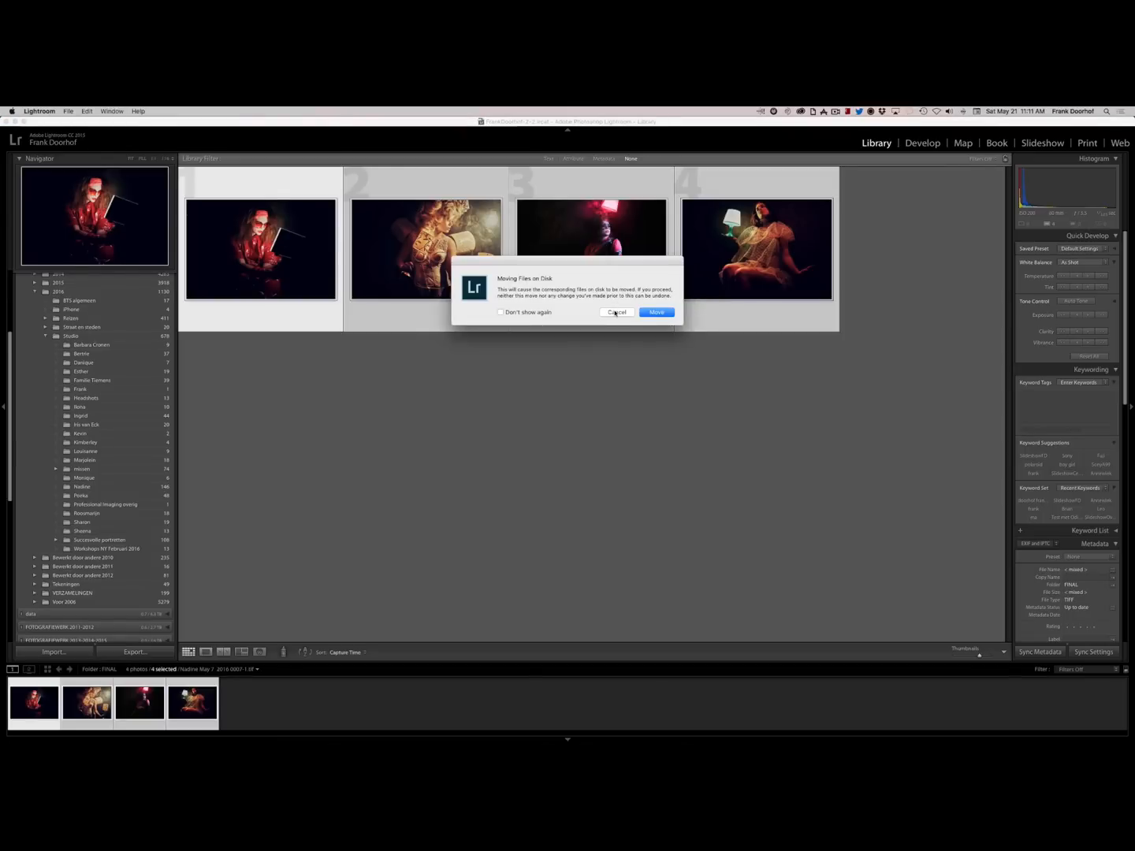
left_click(656, 312)
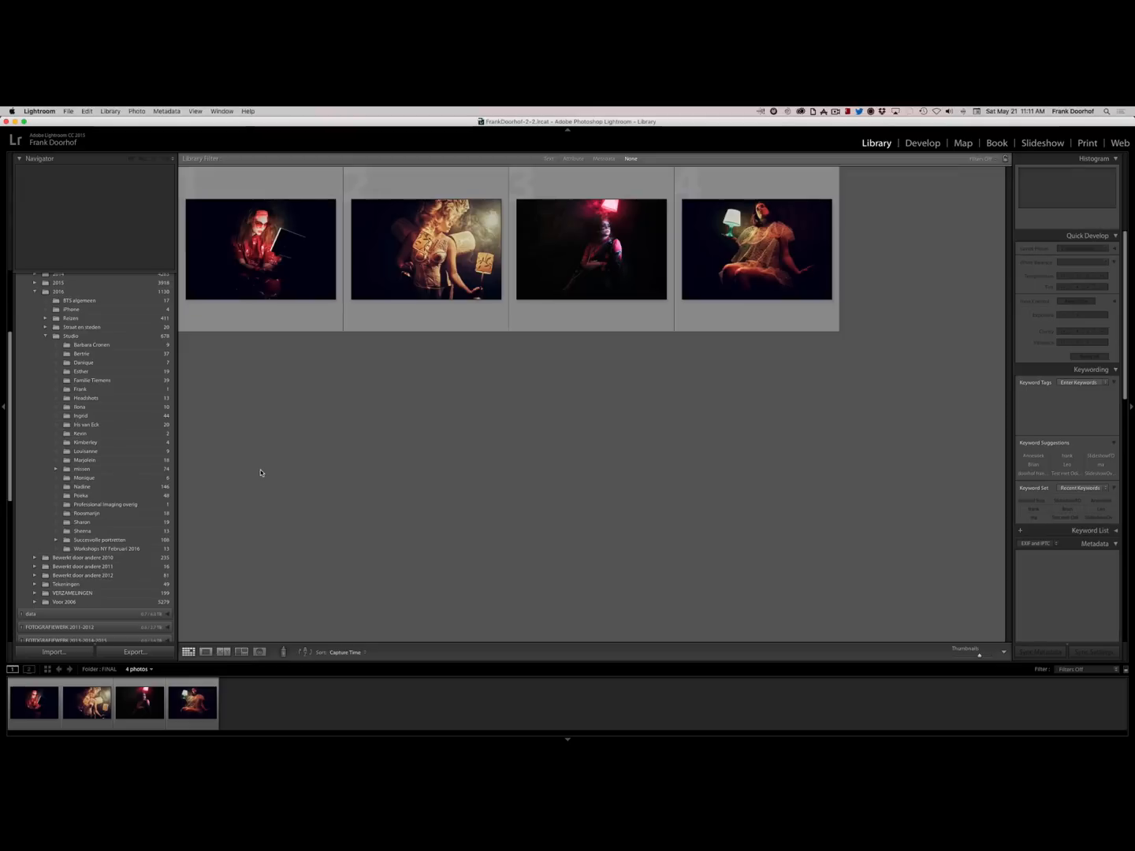
mouse_move(936, 249)
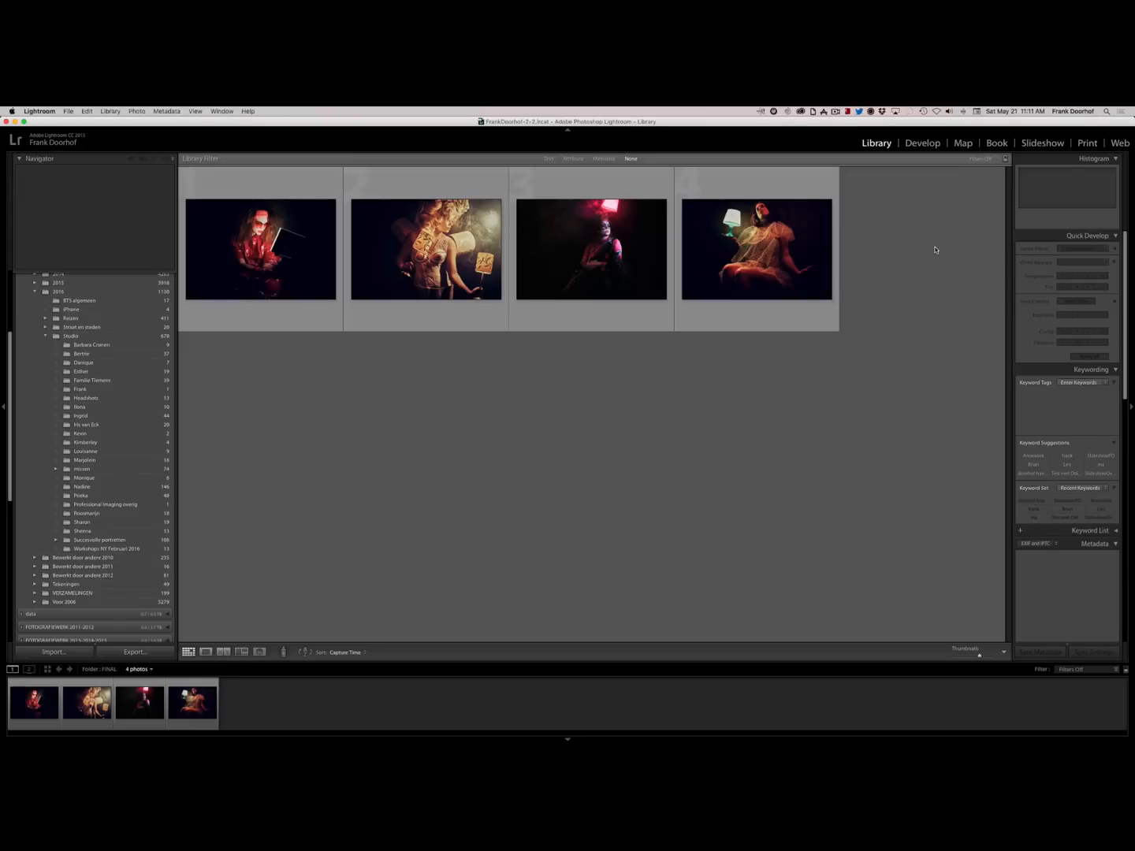